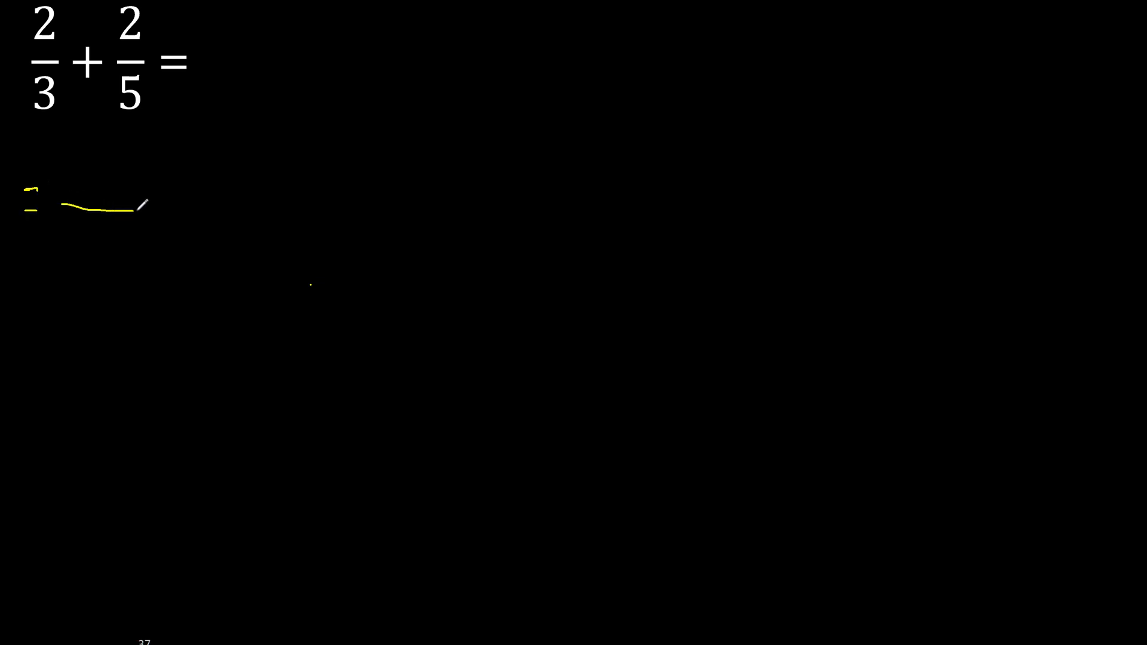
- Write the first worked line: equals sign, fraction bar, numerator 10 + 6 and denominator 15
left_click_drag(48, 29, 162, 117)
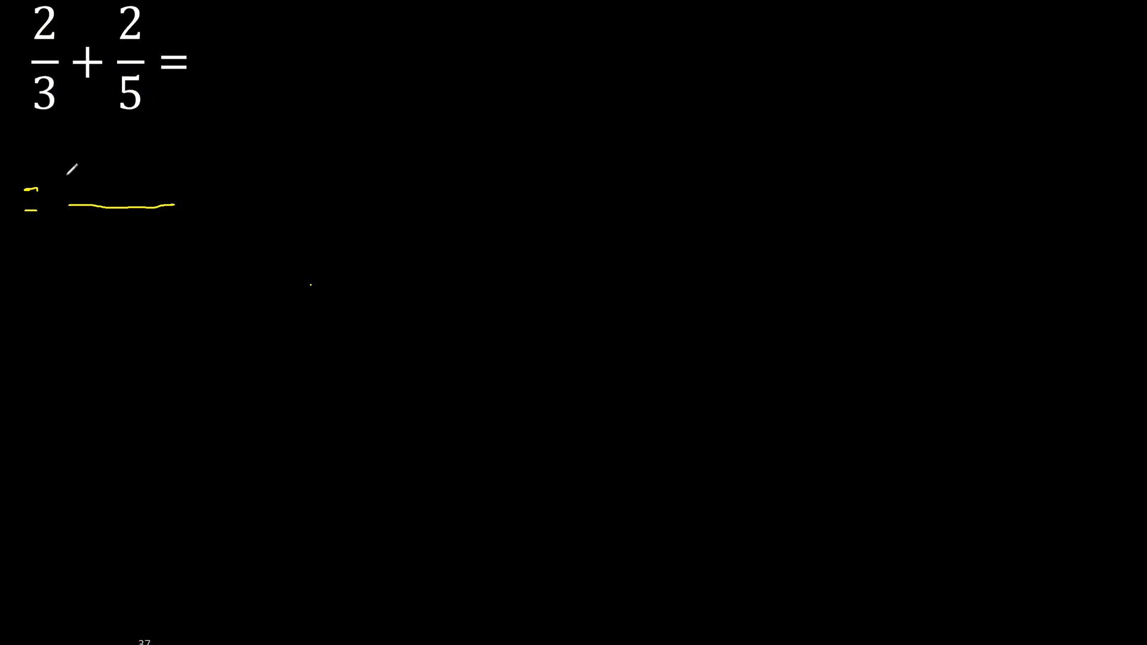
left_click_drag(96, 87, 84, 182)
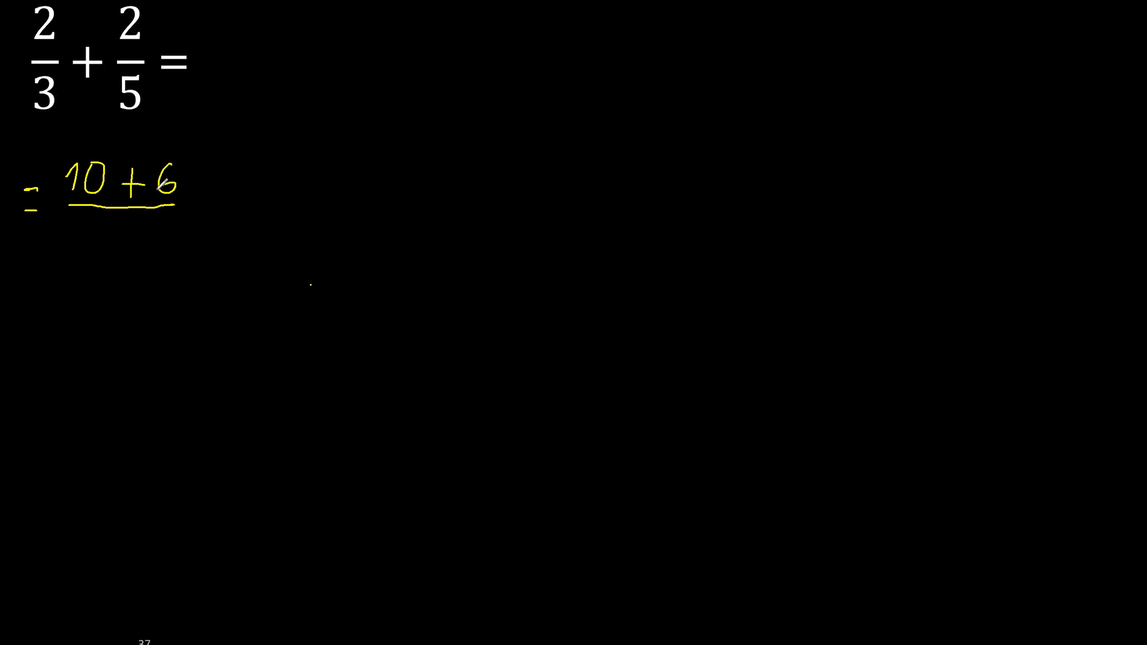
left_click_drag(69, 110, 117, 99)
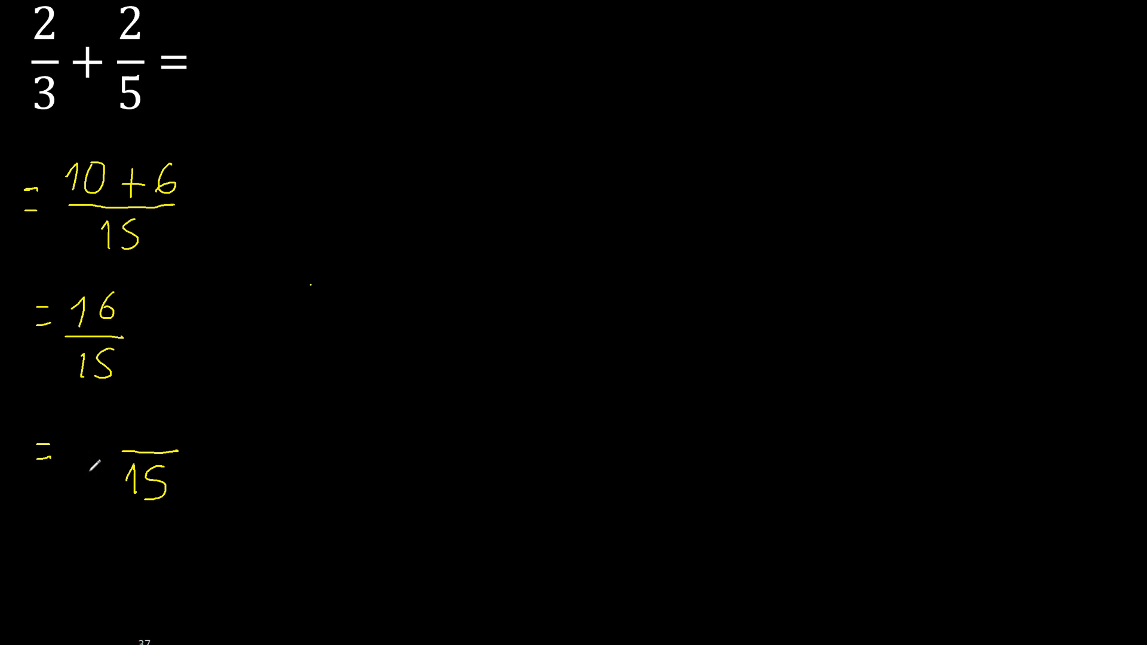
- Write the whole number 1 and numerator 16 over 15 on the third line
left_click(77, 451)
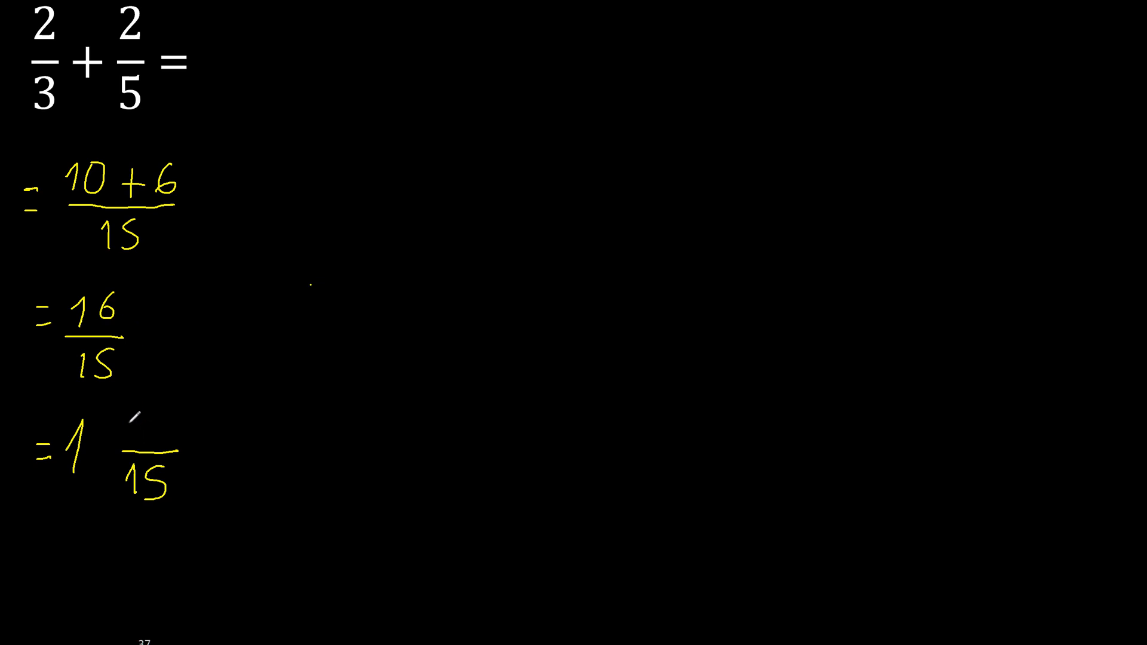
type("16")
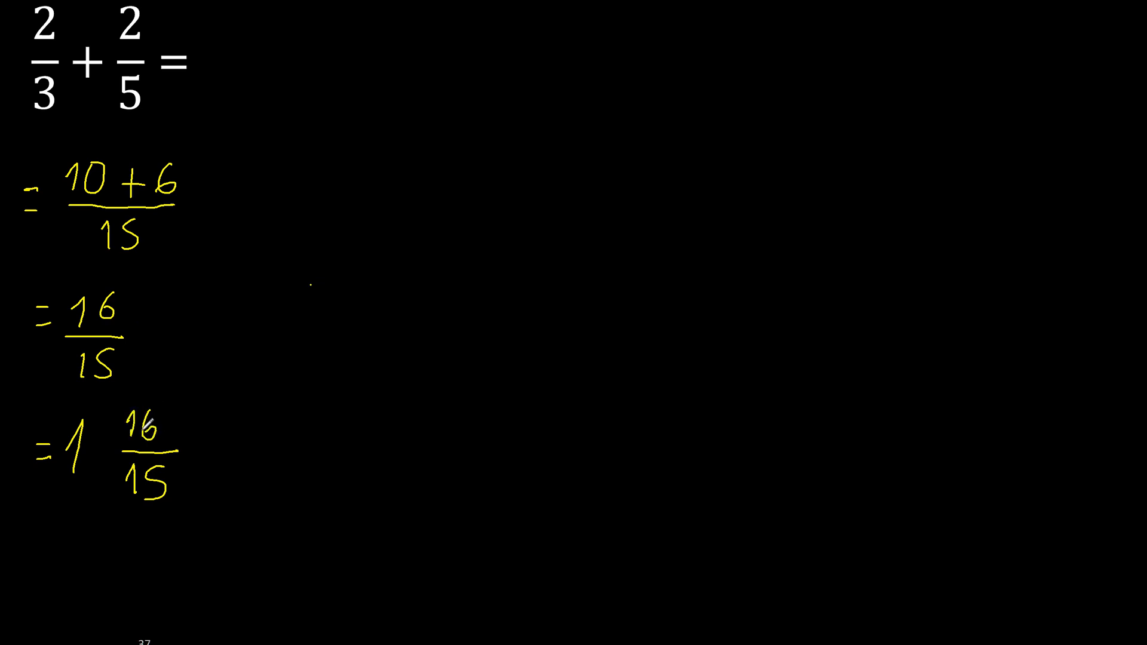